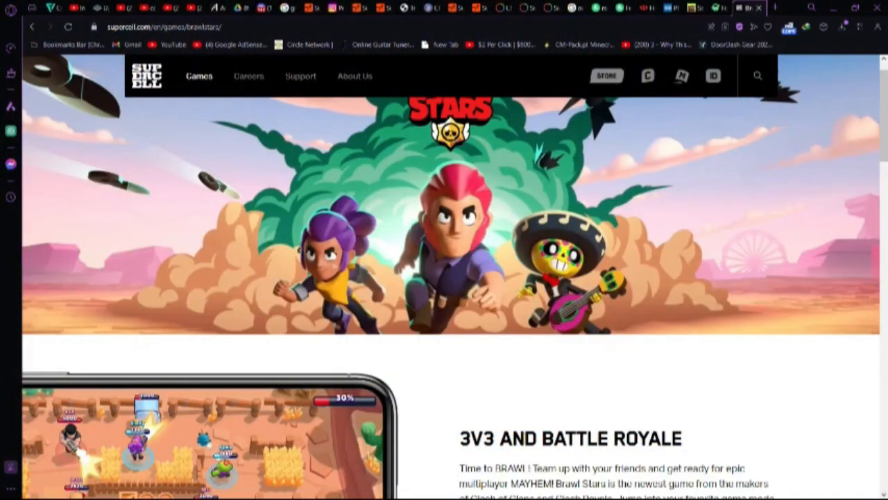
Scroll down through the current Supercell page to its end.
{"action": "scroll", "scroll_direction": "down", "scroll_amount": 3}
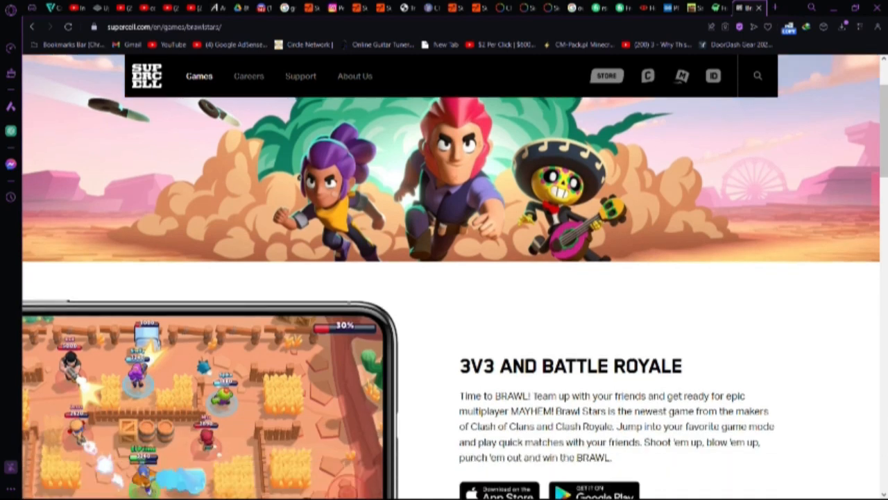
{"action": "scroll", "scroll_direction": "down", "scroll_amount": 3}
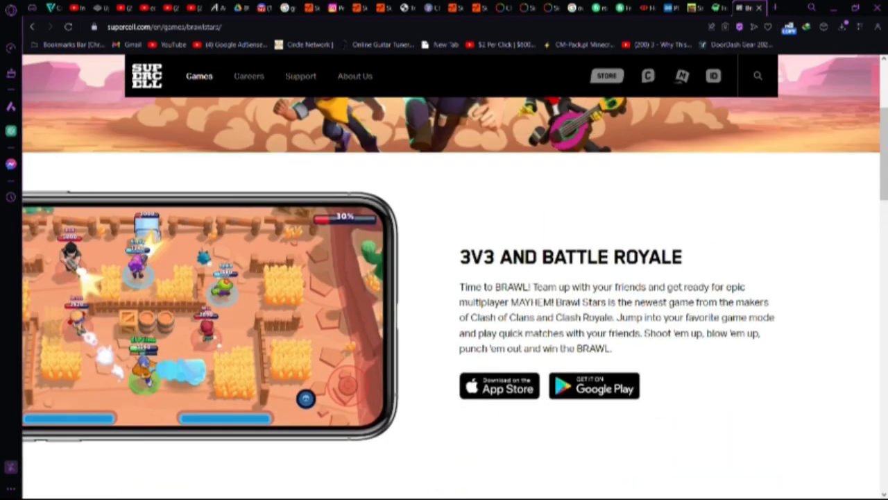
{"action": "scroll", "scroll_direction": "down", "scroll_amount": 3}
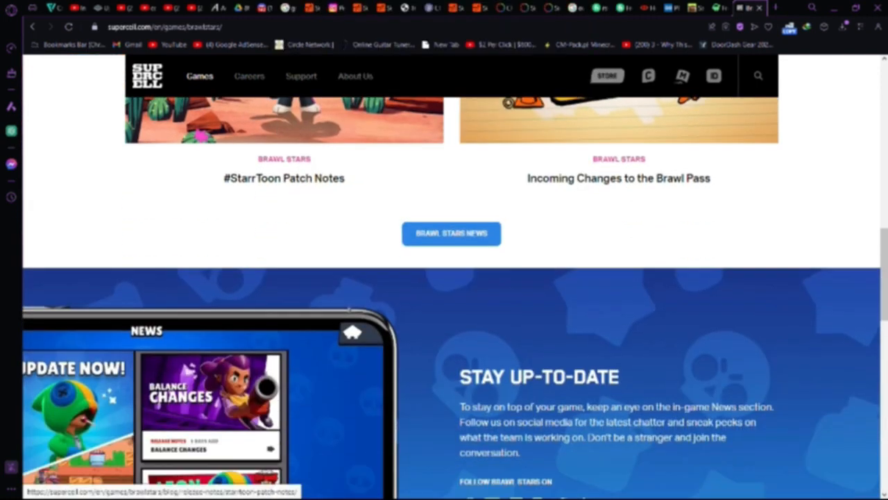
{"action": "scroll", "scroll_direction": "down", "scroll_amount": 3}
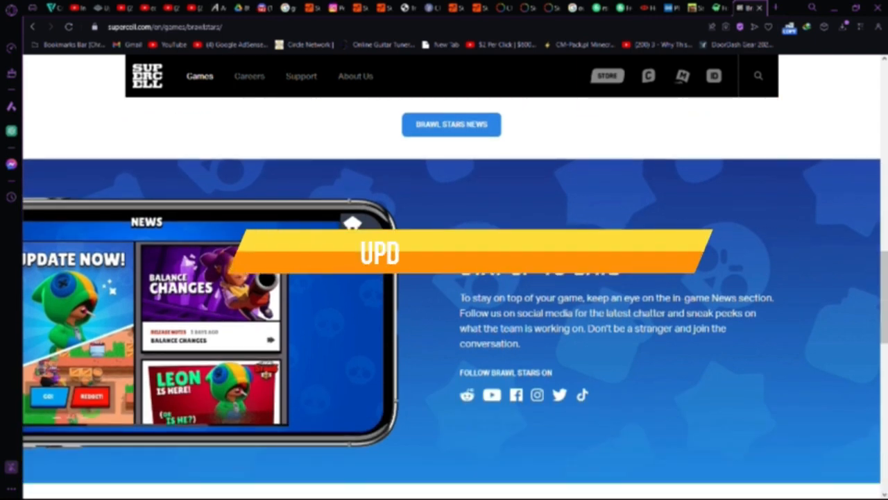
{"action": "scroll", "scroll_direction": "down", "scroll_amount": 3}
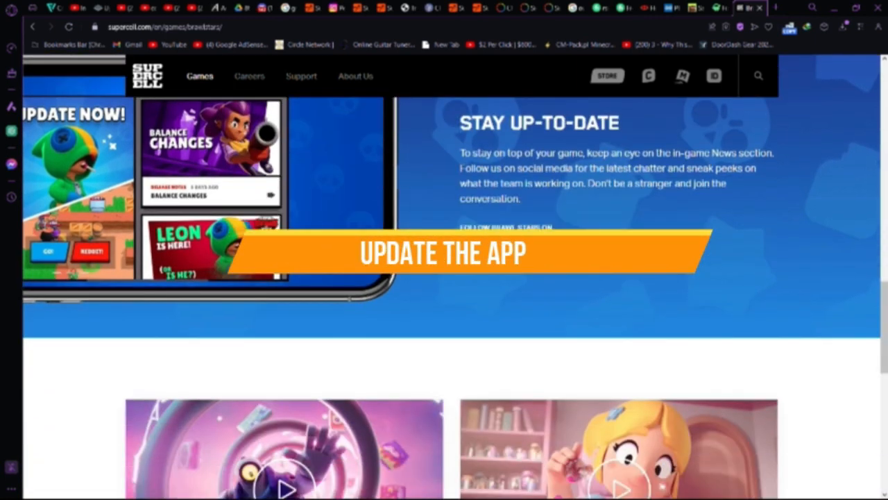
{"action": "scroll", "scroll_direction": "down", "scroll_amount": 3}
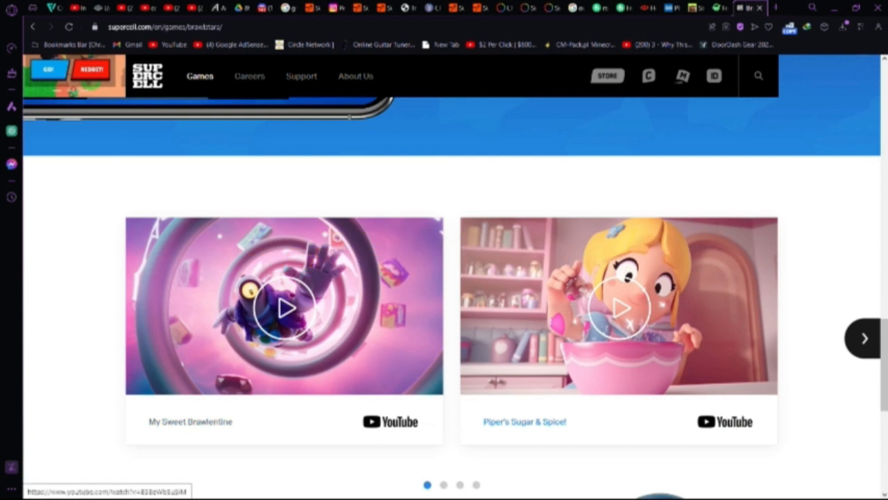
{"action": "scroll", "scroll_direction": "down", "scroll_amount": 3}
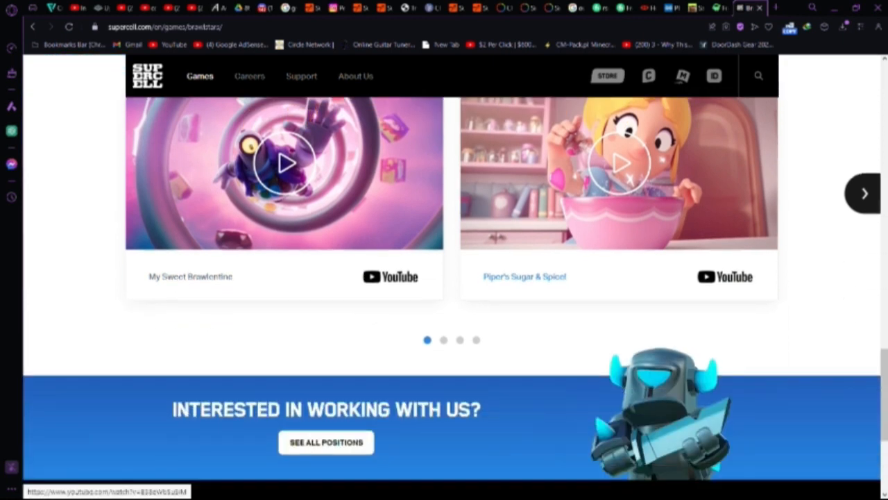
{"action": "scroll", "scroll_direction": "down", "scroll_amount": 3}
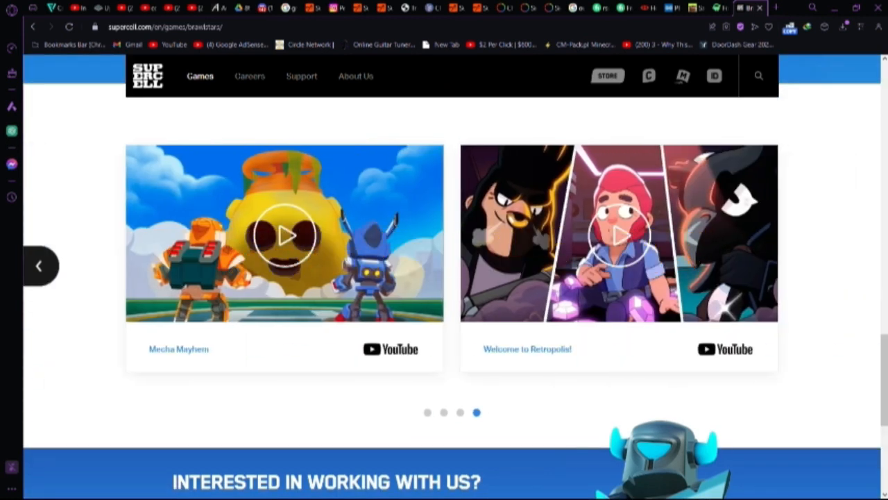
{"action": "scroll", "scroll_direction": "down", "scroll_amount": 3}
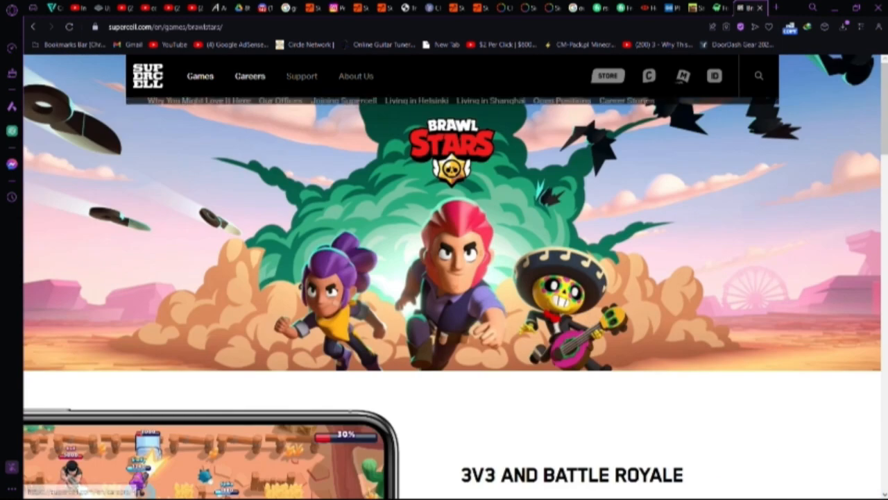
On the Careers page, scroll past open positions and play the 'Bringing Millions of Players Together' video.
{"action": "left_click", "coordinate": [249, 76]}
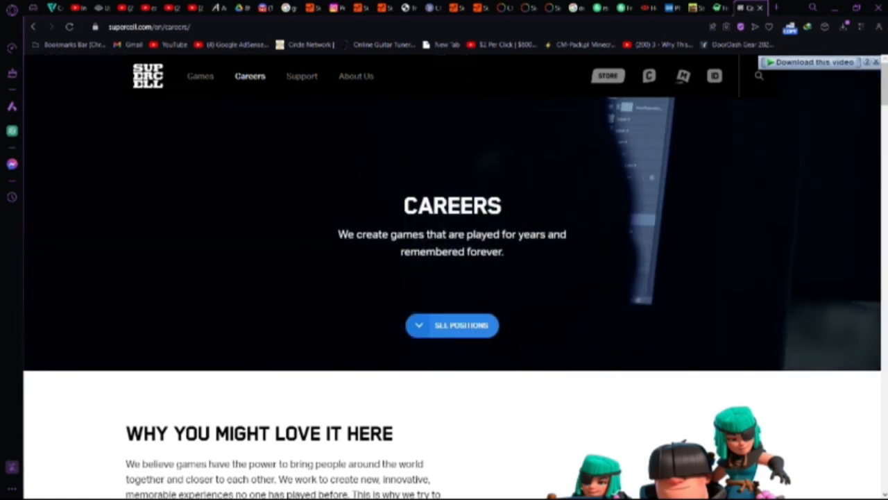
{"action": "left_click_drag", "start_coordinate": [340, 234], "coordinate": [503, 252]}
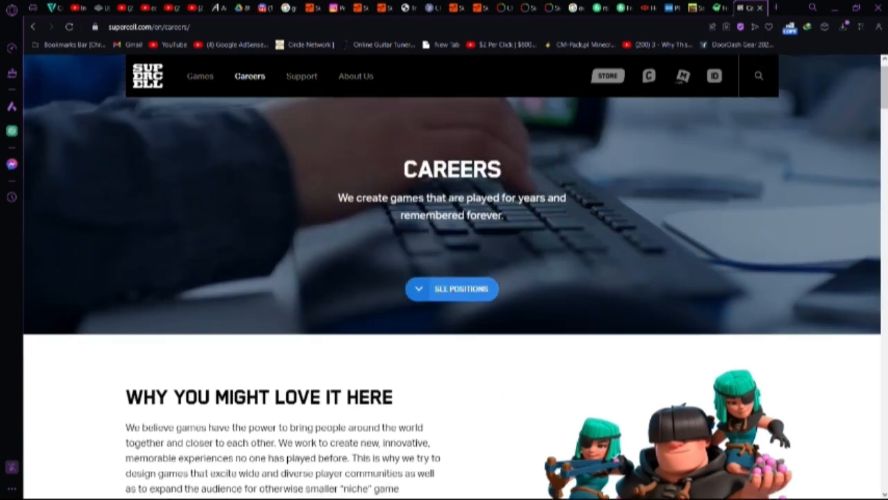
{"action": "scroll", "scroll_direction": "down", "scroll_amount": 3}
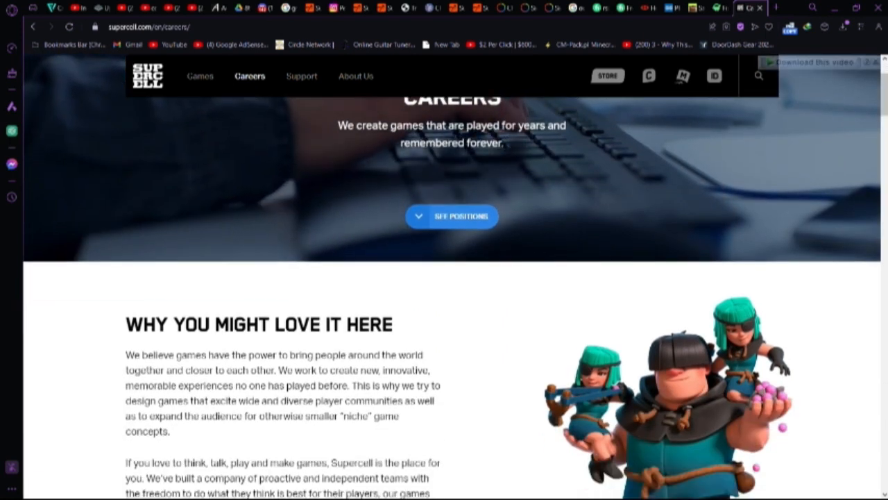
{"action": "scroll", "scroll_direction": "down", "scroll_amount": 3}
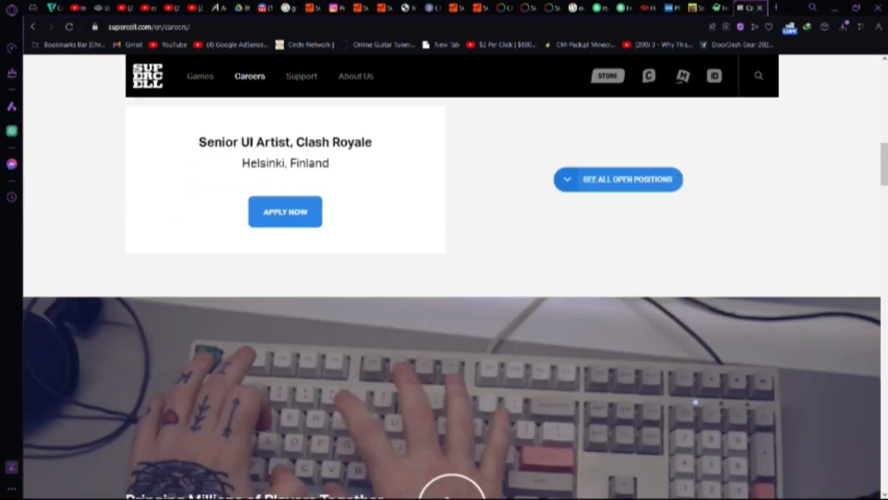
{"action": "scroll", "scroll_direction": "down", "scroll_amount": 3}
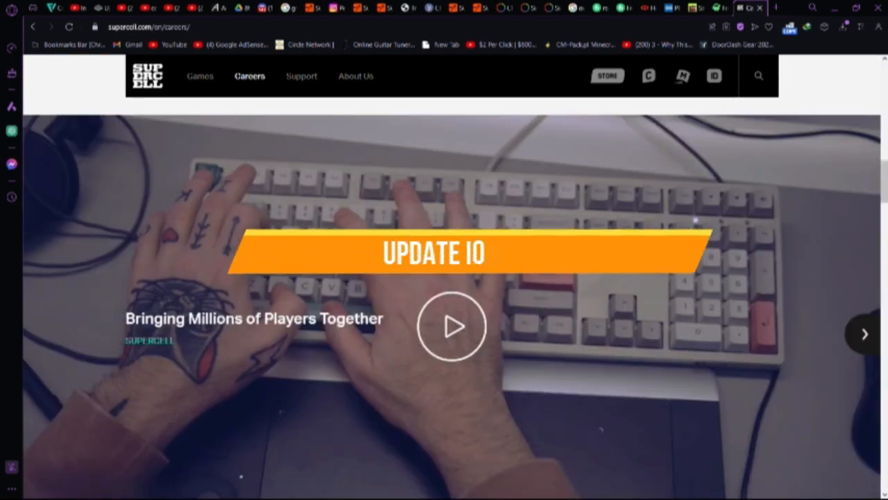
{"action": "left_click", "coordinate": [451, 326]}
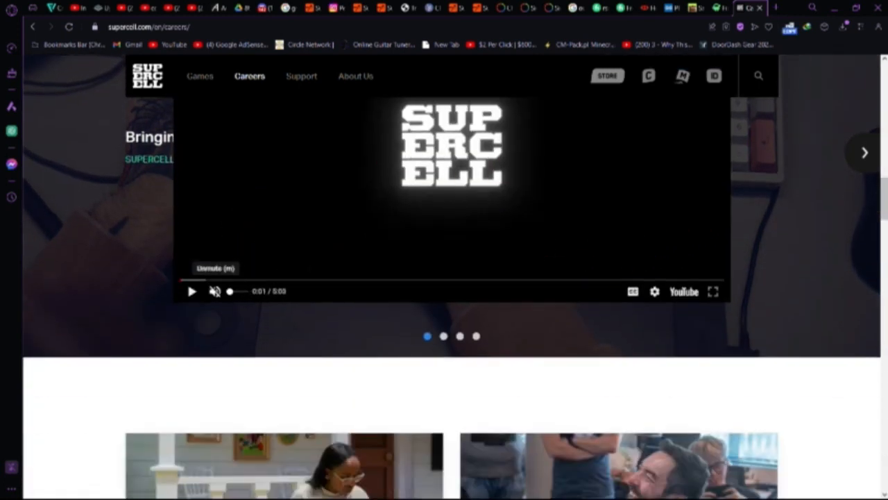
{"action": "scroll", "scroll_direction": "down", "scroll_amount": 3}
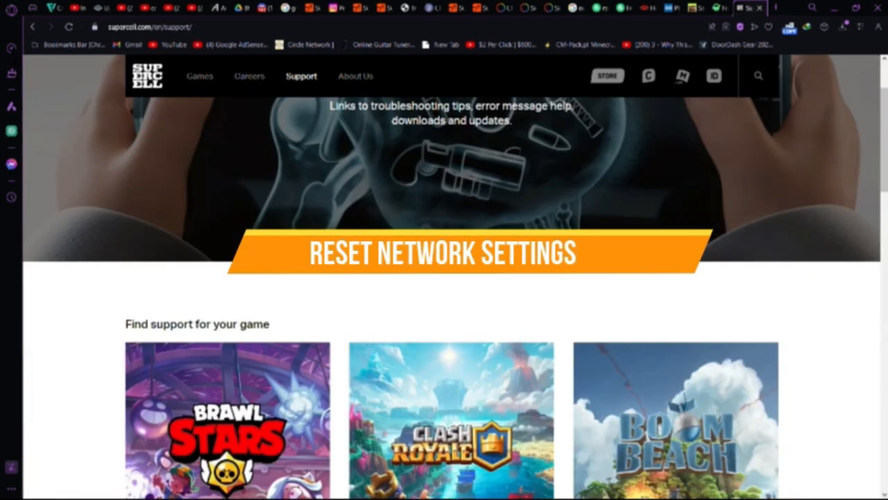
Browse the 'Find support for your game' cards, then go to the Clash of Clans page.
{"action": "scroll", "scroll_direction": "down", "scroll_amount": 3}
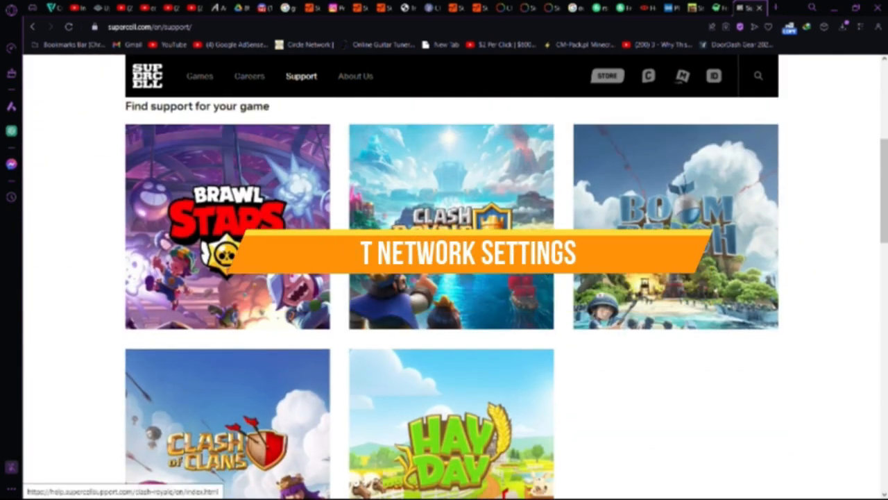
{"action": "scroll", "scroll_direction": "down", "scroll_amount": 3}
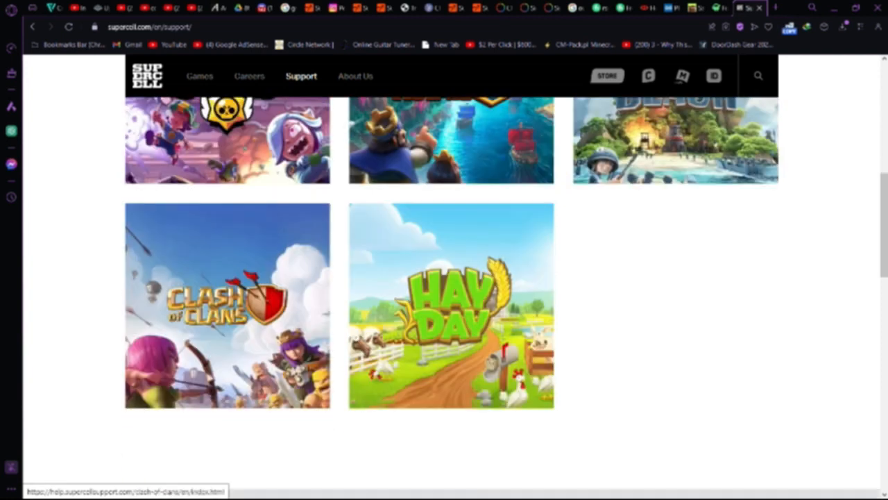
{"action": "scroll", "scroll_direction": "up", "scroll_amount": 3}
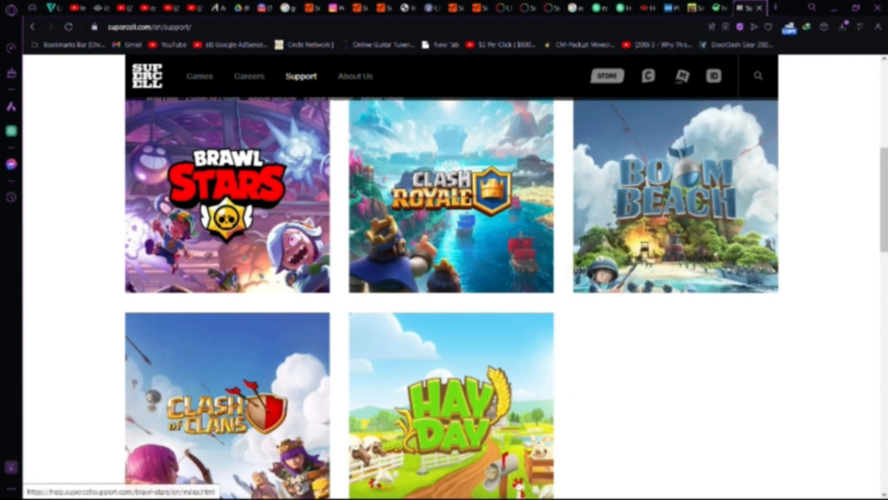
{"action": "left_click", "coordinate": [226, 406]}
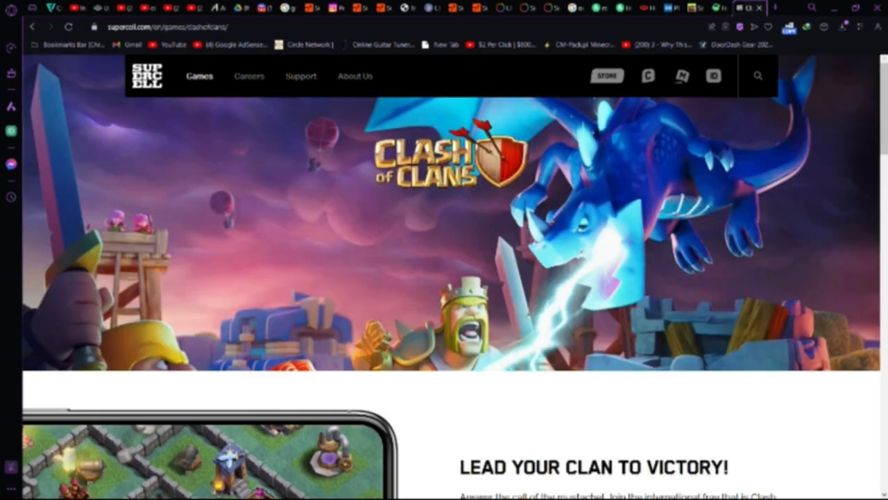
{"action": "scroll", "scroll_direction": "down", "scroll_amount": 3}
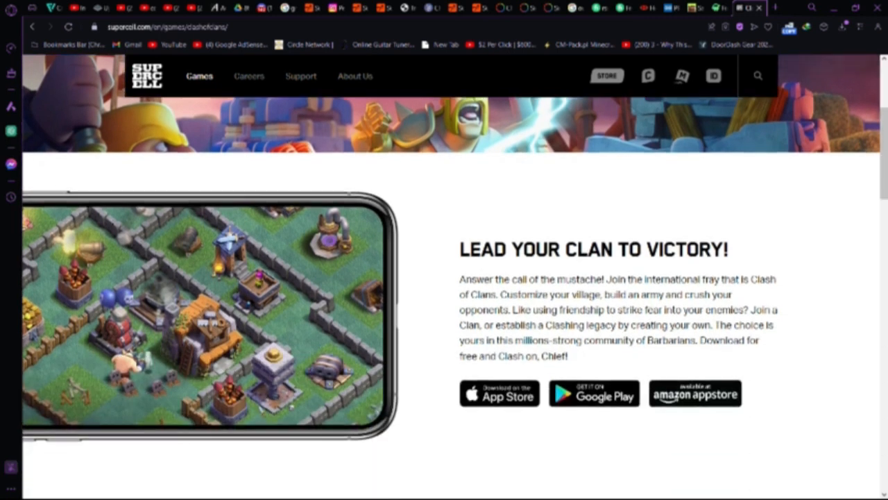
{"action": "scroll", "scroll_direction": "down", "scroll_amount": 3}
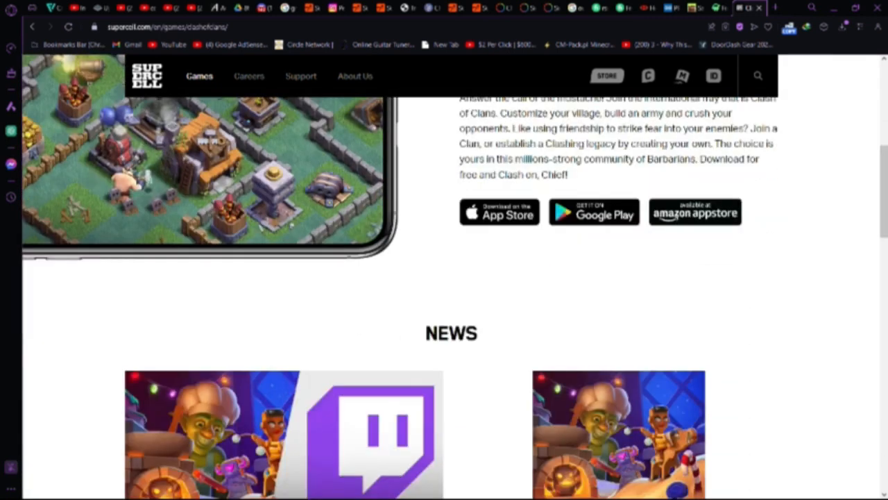
{"action": "scroll", "scroll_direction": "down", "scroll_amount": 3}
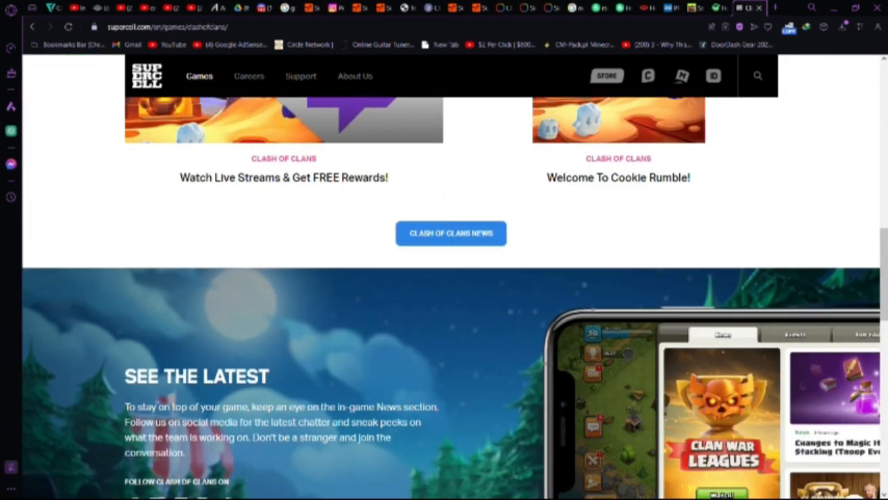
{"action": "scroll", "scroll_direction": "down", "scroll_amount": 3}
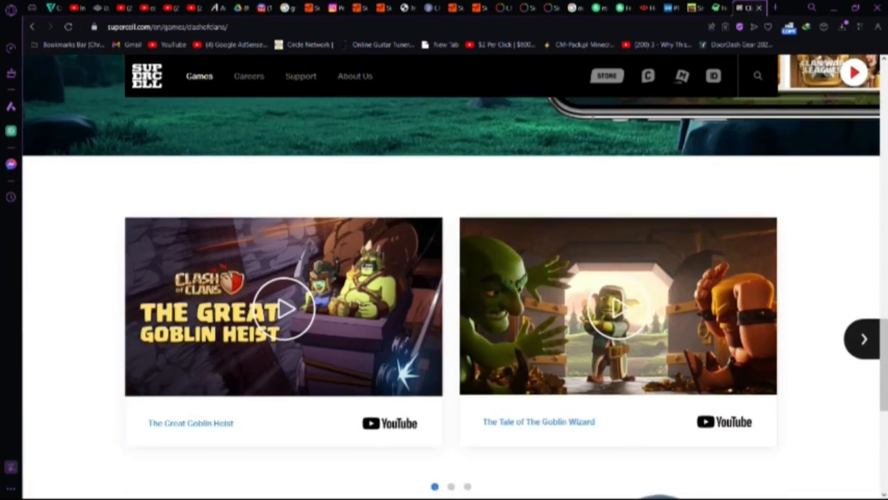
{"action": "scroll", "scroll_direction": "down", "scroll_amount": 3}
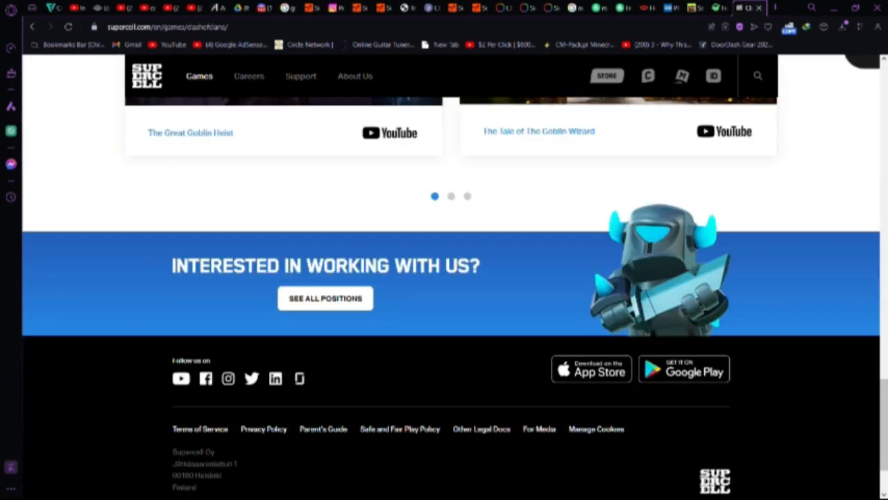